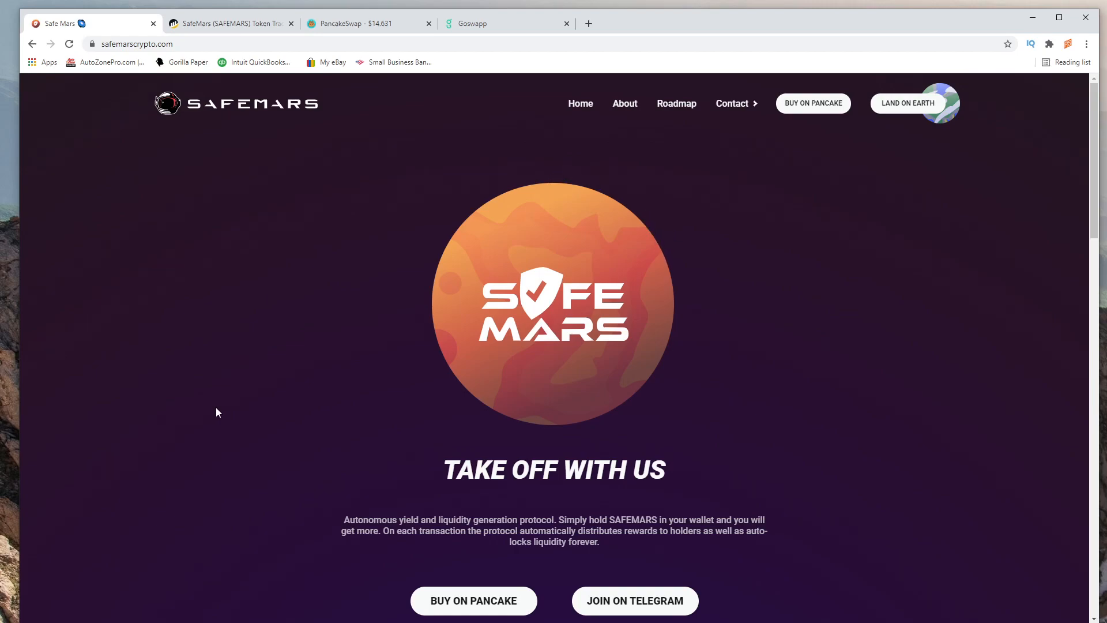
{"action": "mouse_move", "coordinate": [440, 263]}
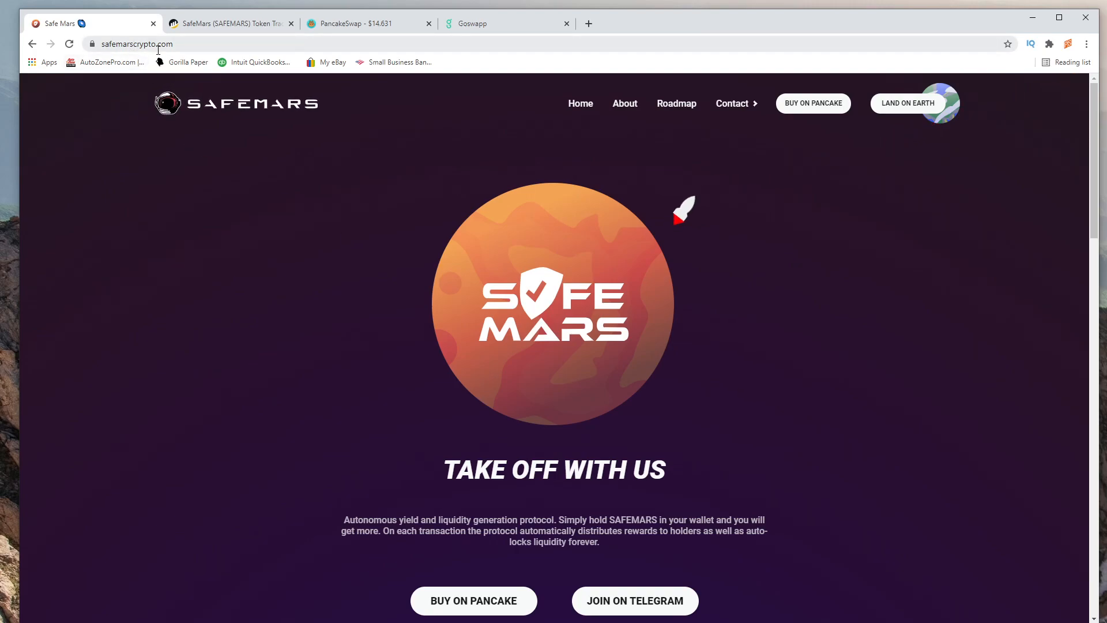
- Copy the SafeMars contract address from its BscScan token page
{"action": "left_click", "coordinate": [226, 23]}
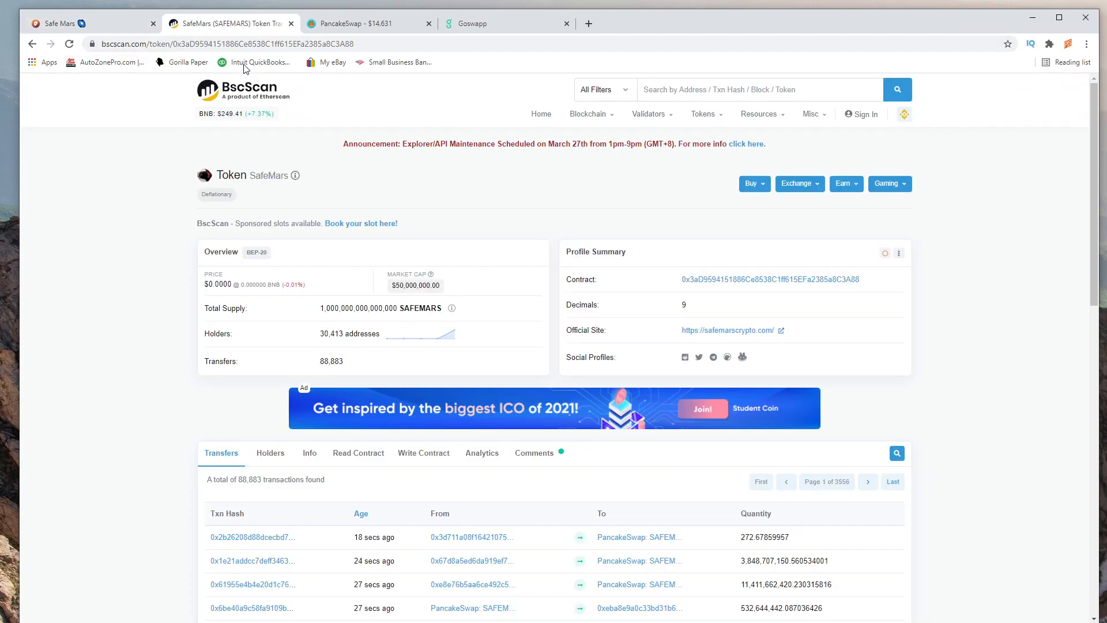
{"action": "mouse_move", "coordinate": [161, 277]}
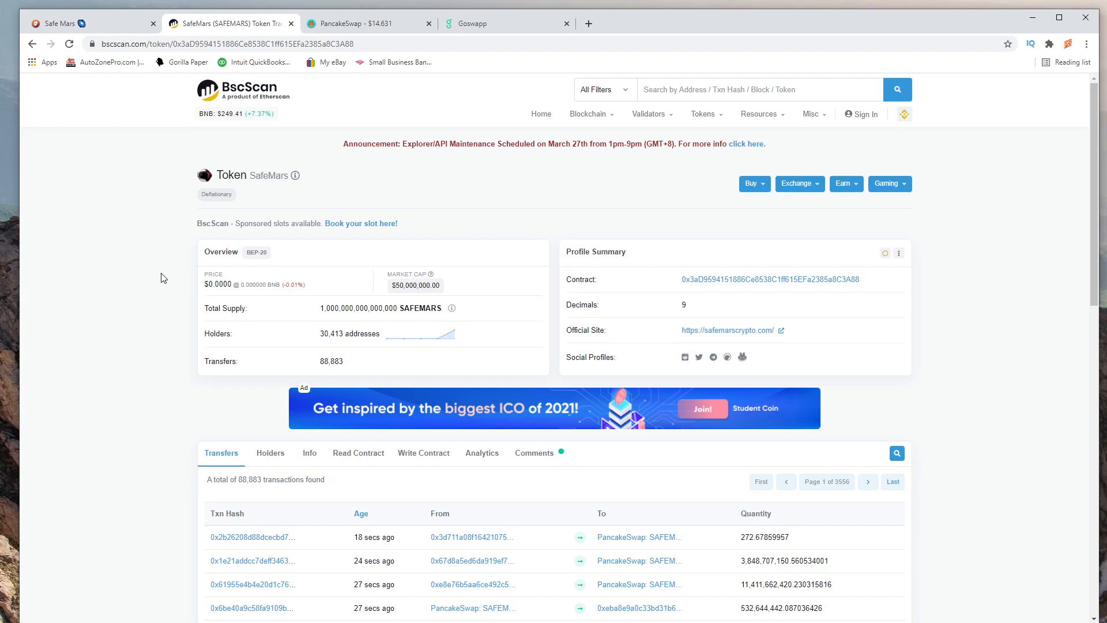
{"action": "mouse_move", "coordinate": [121, 244]}
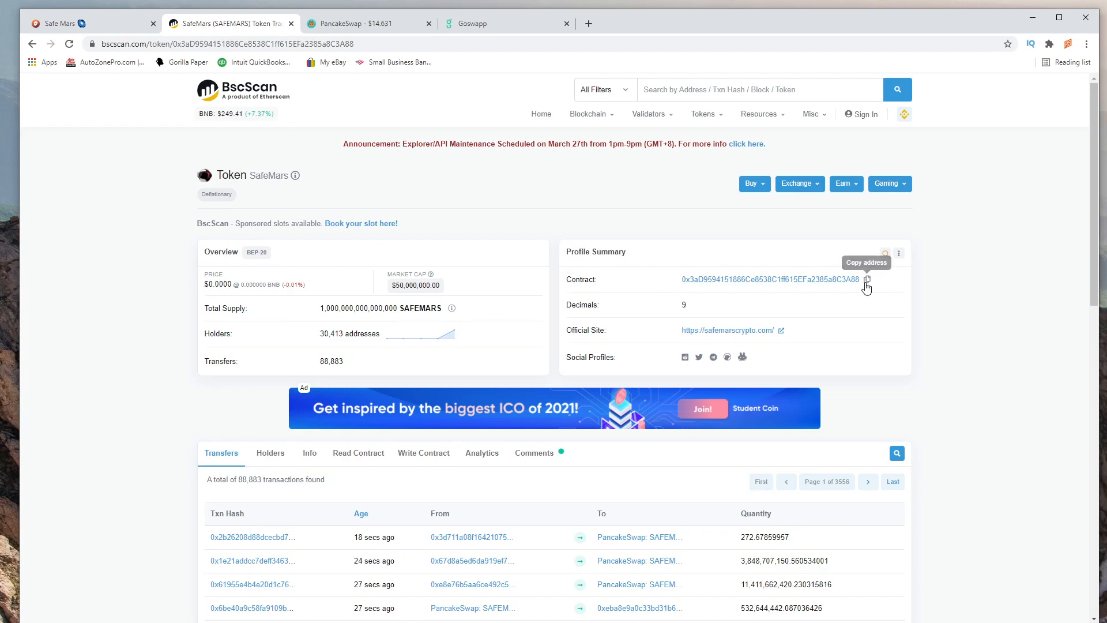
{"action": "left_click", "coordinate": [866, 279]}
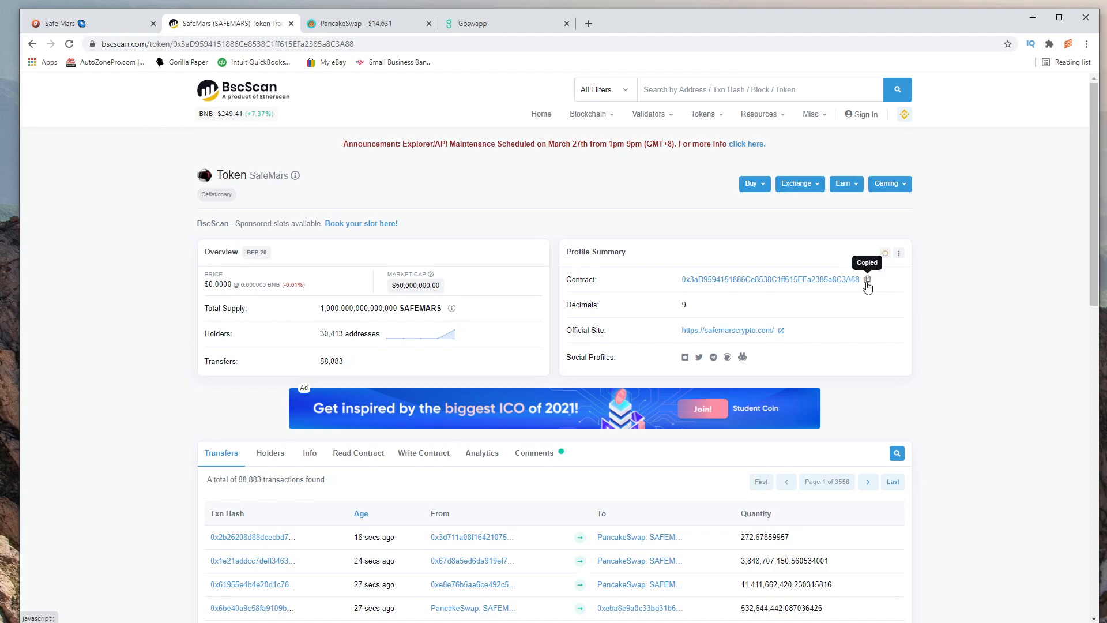
- Return to the PancakeSwap Exchange page with BNB as the source token
{"action": "left_click", "coordinate": [359, 23]}
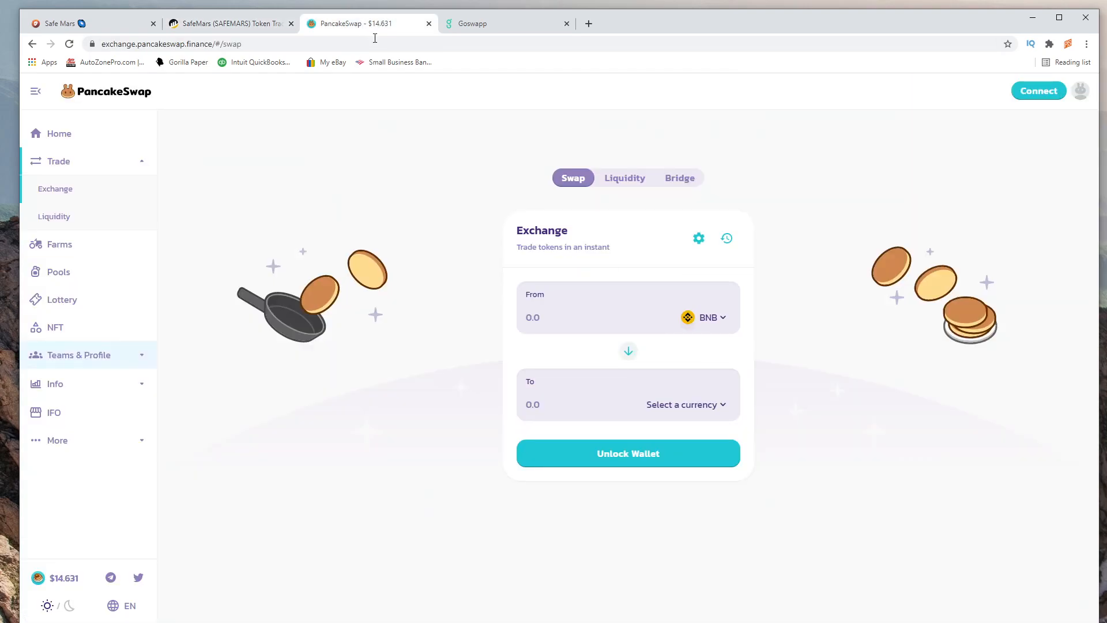
{"action": "mouse_move", "coordinate": [81, 194]}
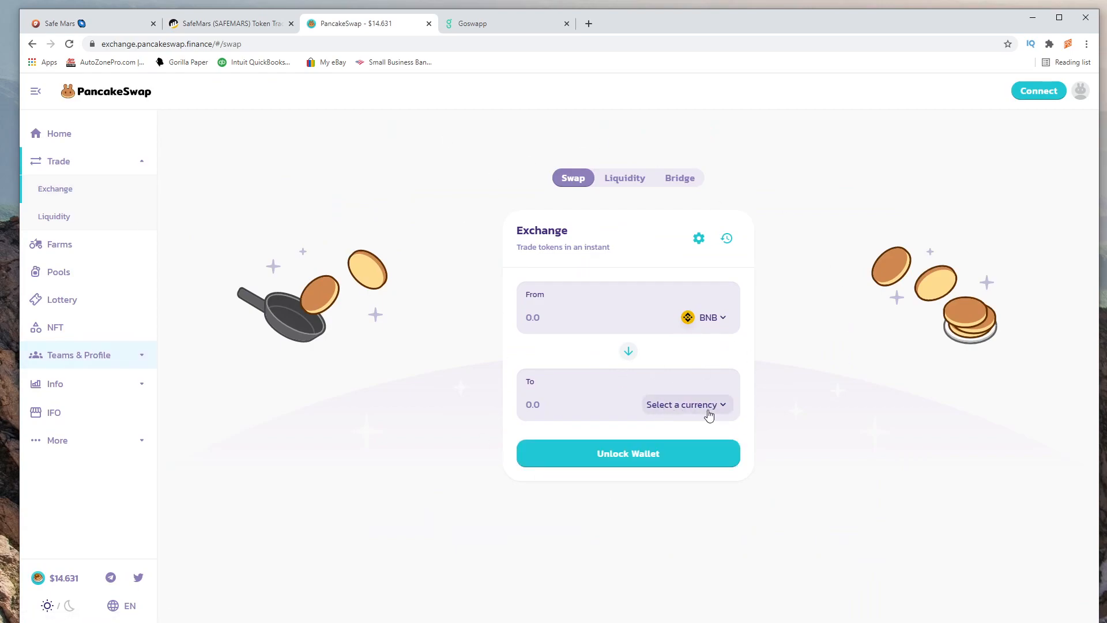
- Paste the contract address, add SAFEMARS and choose it as the token to receive for BNB
{"action": "left_click", "coordinate": [682, 403]}
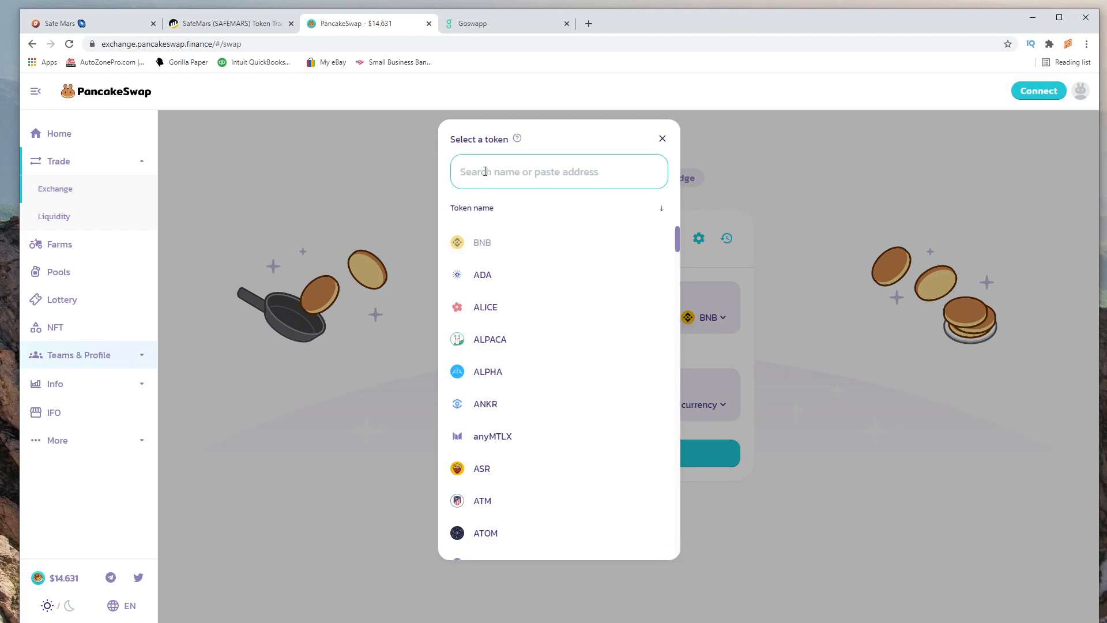
{"action": "type", "text": "9594151886Ce8538C1ff615EFa2385a8C3A88"}
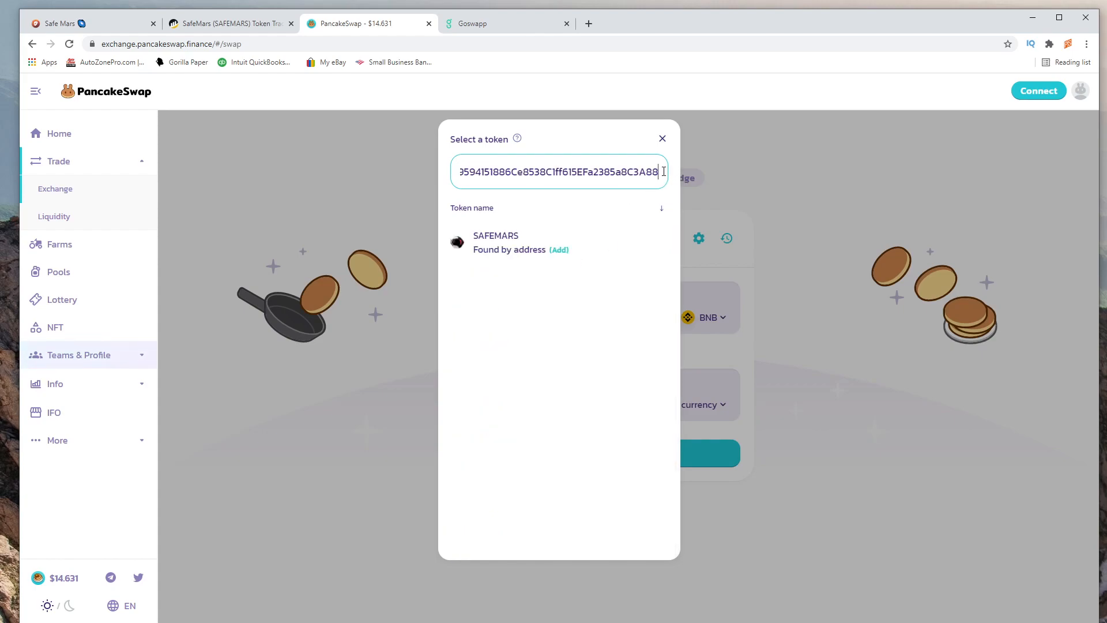
{"action": "mouse_move", "coordinate": [512, 244]}
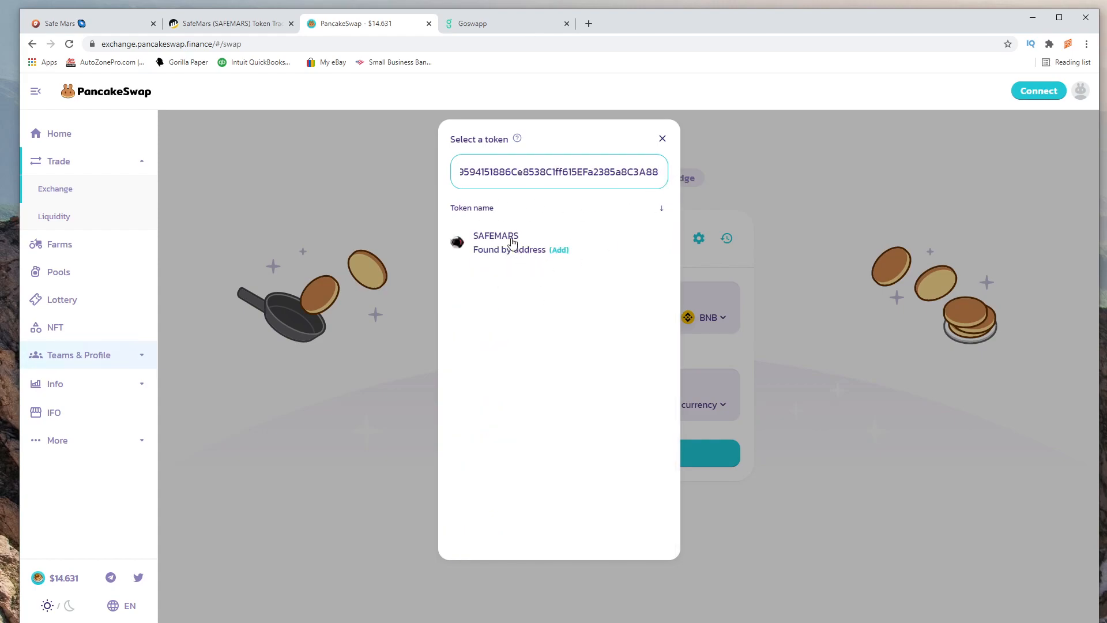
{"action": "left_click", "coordinate": [558, 249]}
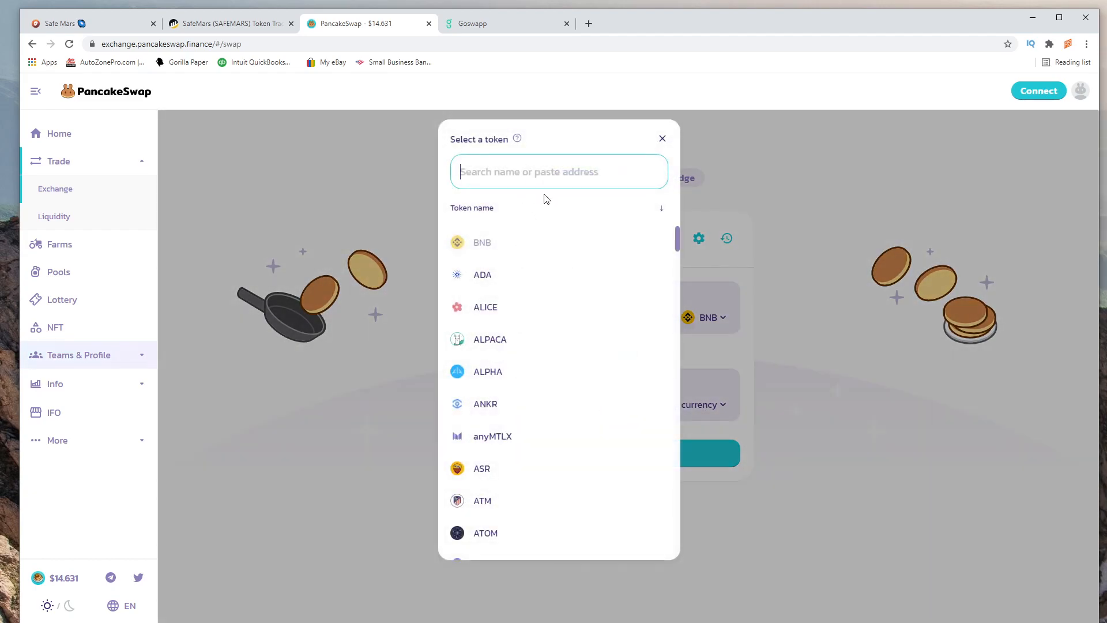
{"action": "type", "text": "safe"}
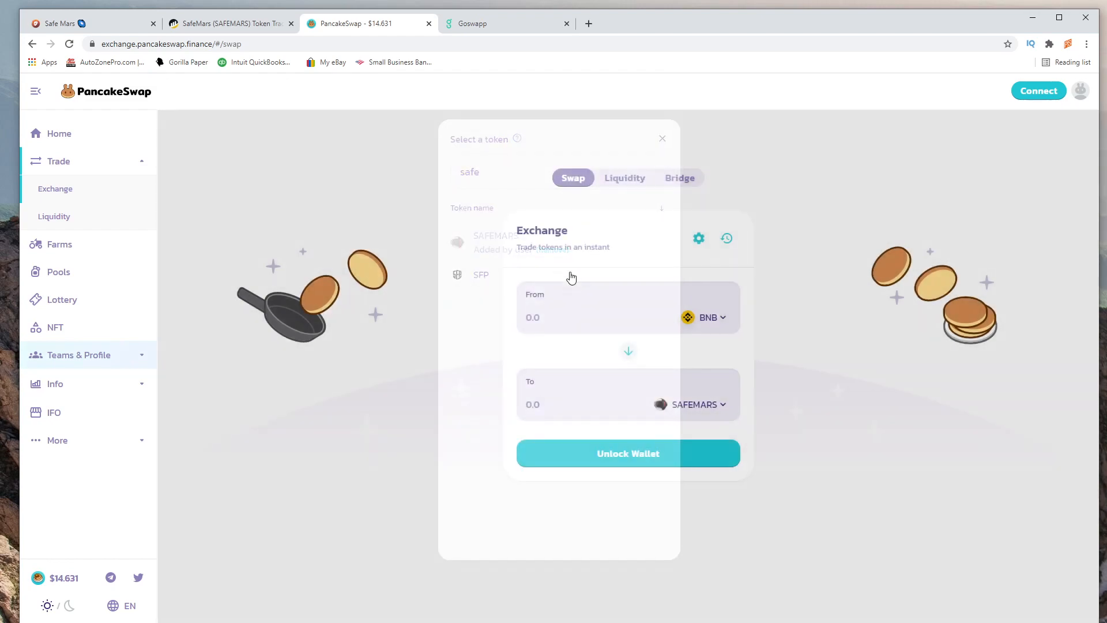
{"action": "left_click", "coordinate": [662, 138]}
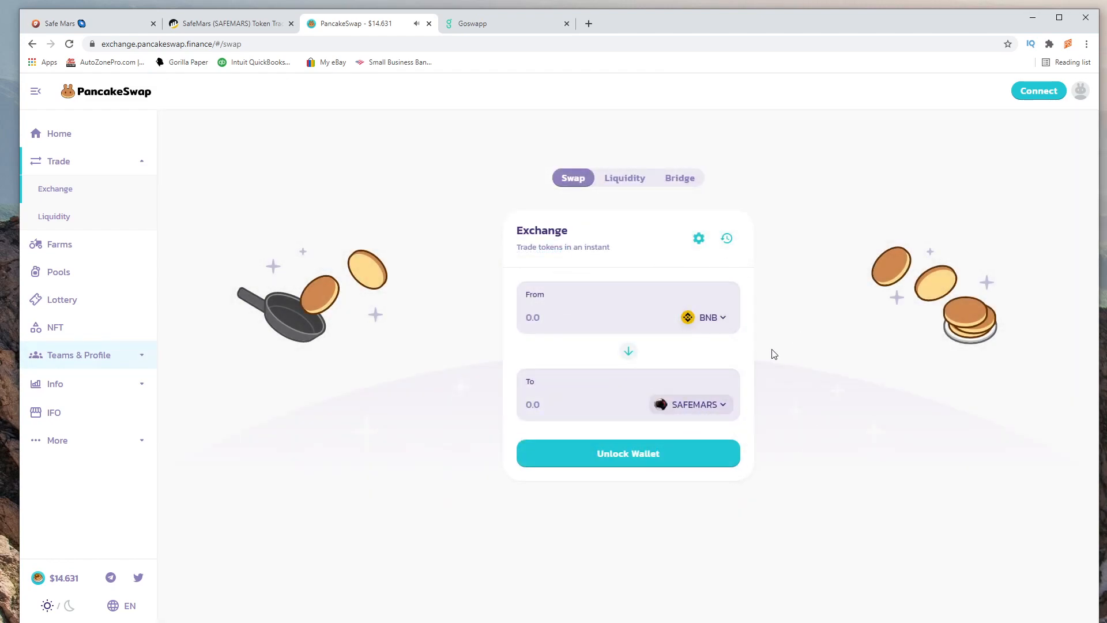
{"action": "mouse_move", "coordinate": [948, 290]}
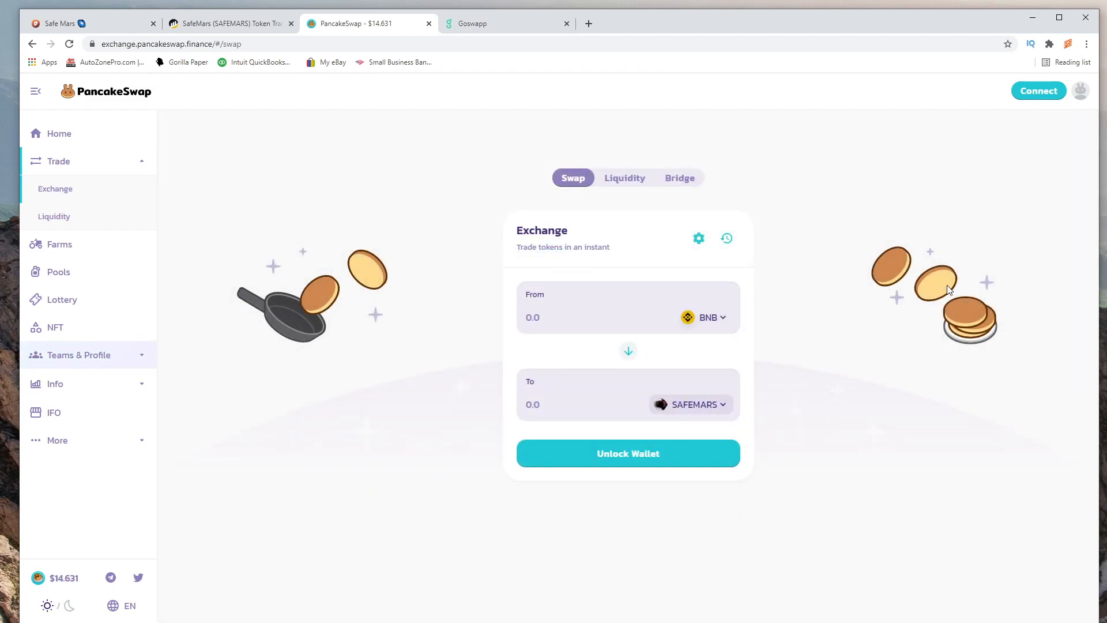
{"action": "left_click", "coordinate": [627, 453]}
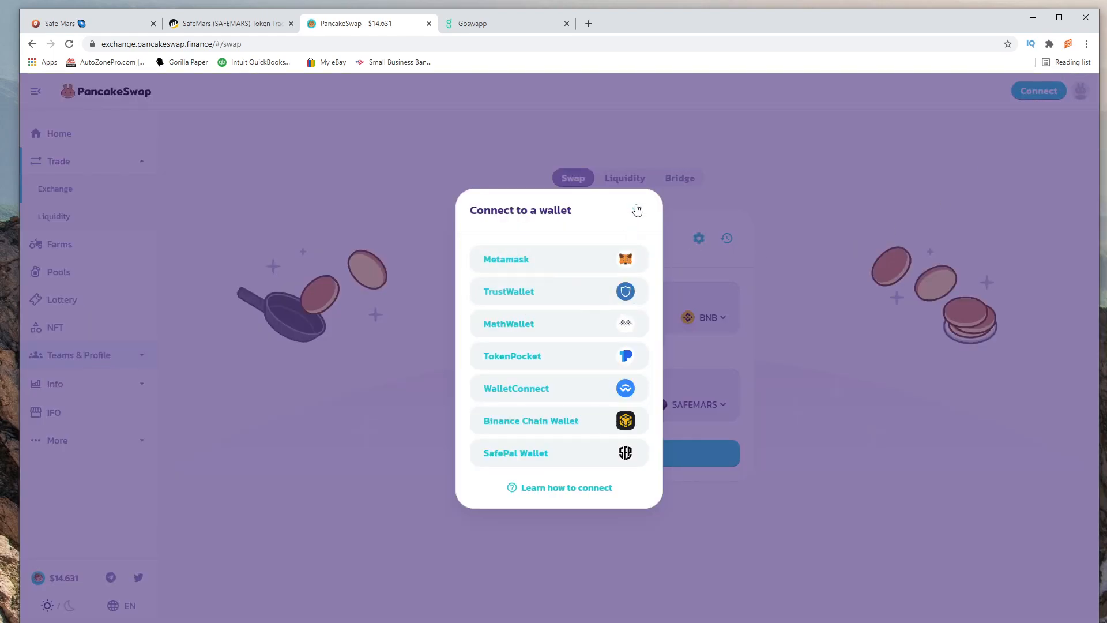
{"action": "left_click", "coordinate": [636, 208]}
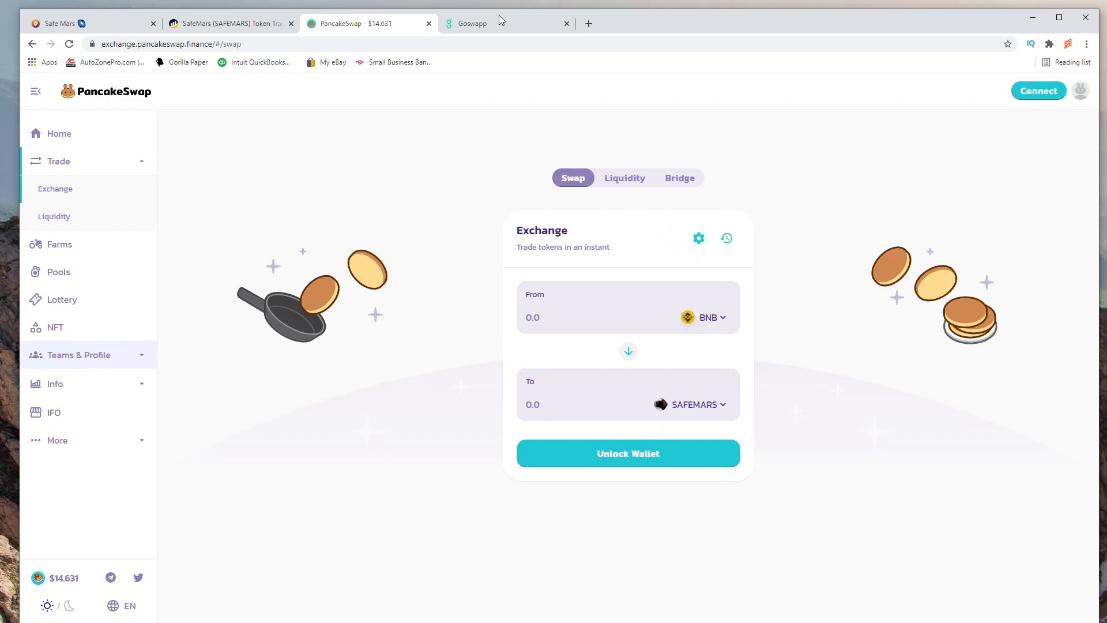